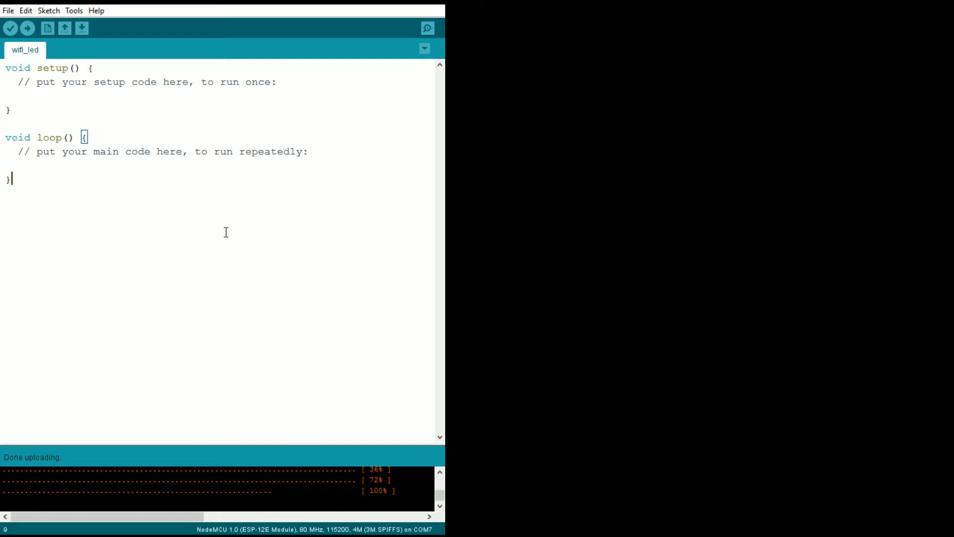
pyautogui.moveTo(223, 212)
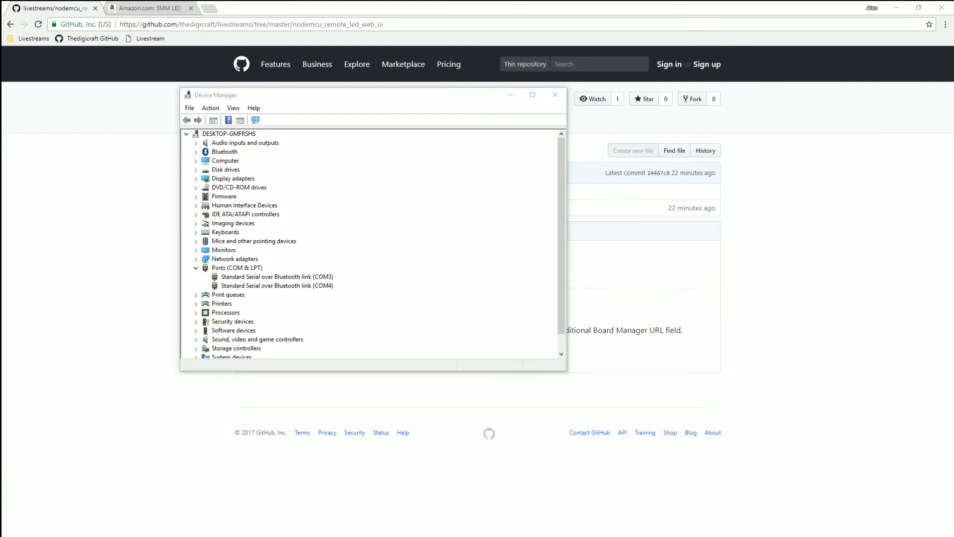
# Expand Ports (COM & LPT) and select the new Silicon Labs CP210x USB to UART Bridge on COM7
pyautogui.click(236, 267)
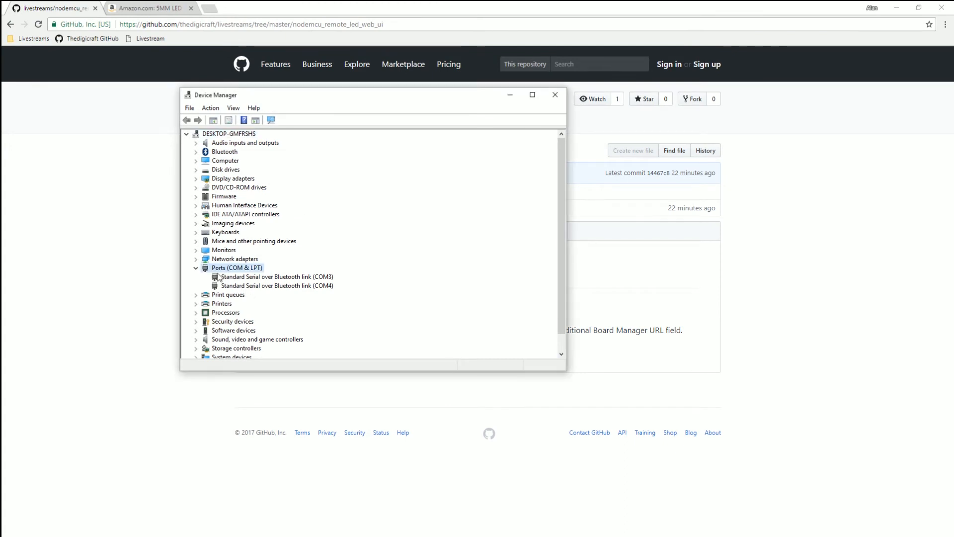
pyautogui.moveTo(247, 276)
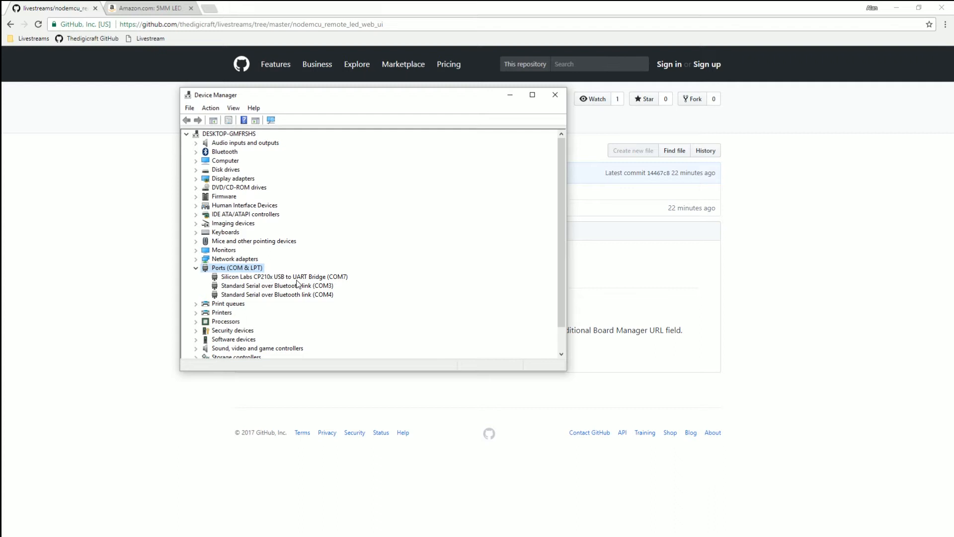
pyautogui.click(284, 276)
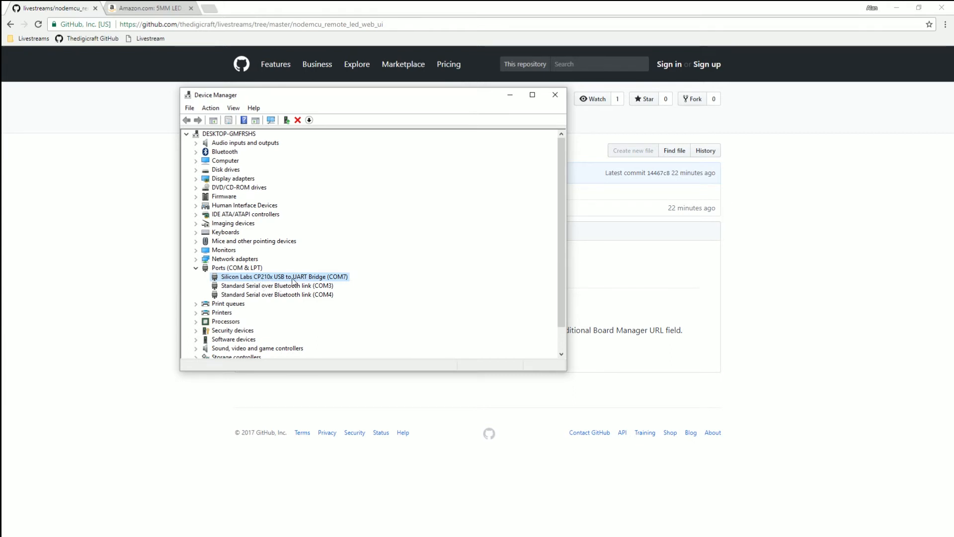
pyautogui.moveTo(382, 357)
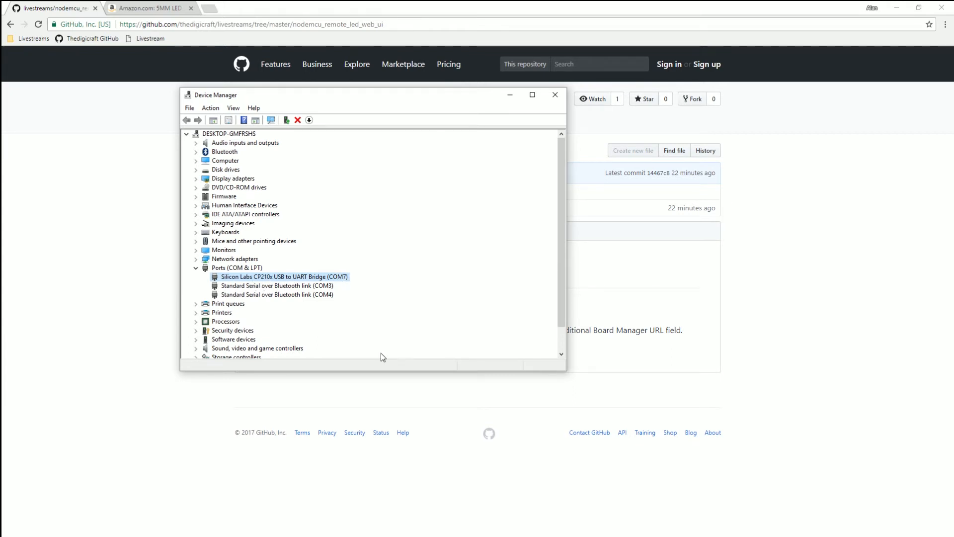
pyautogui.moveTo(318, 286)
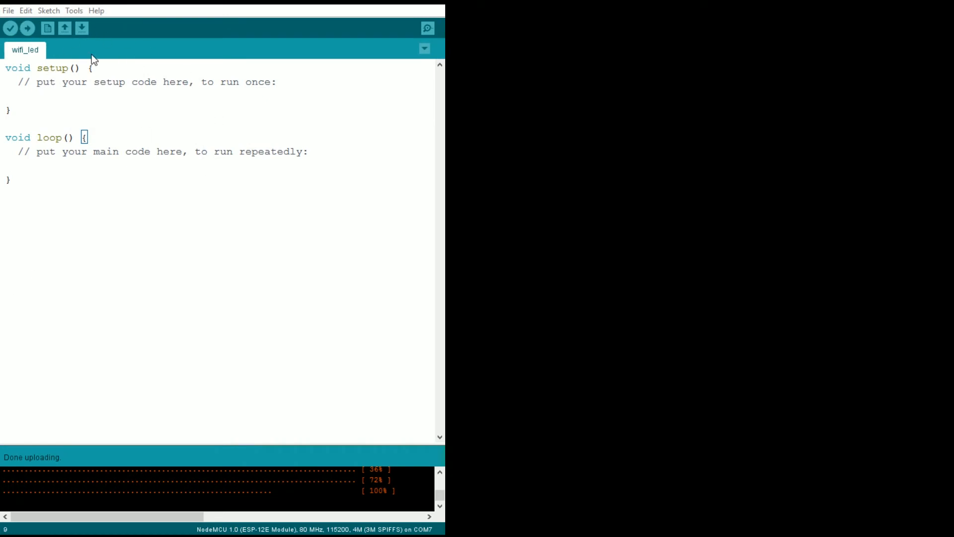
pyautogui.moveTo(75, 9)
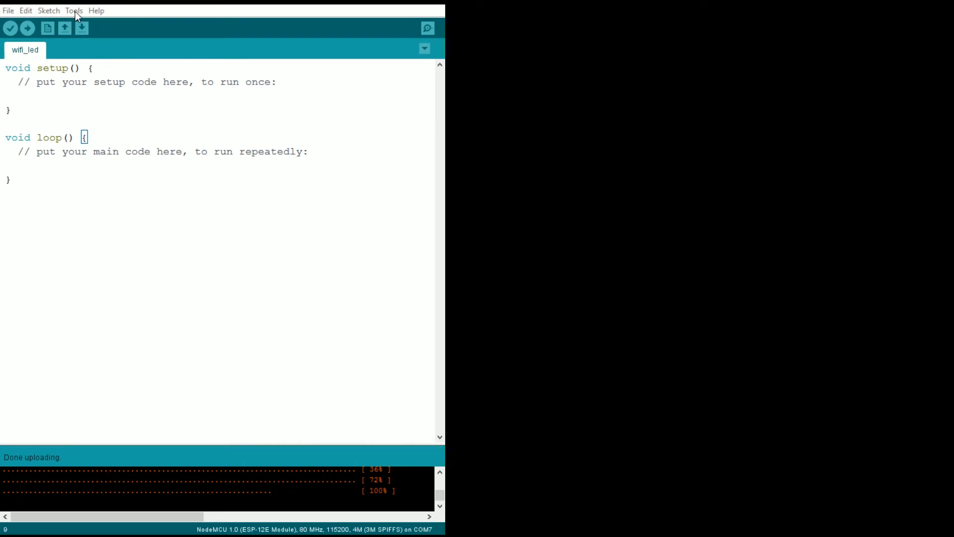
# Show the Tools port list with COM7 checked for the NodeMCU board
pyautogui.click(73, 10)
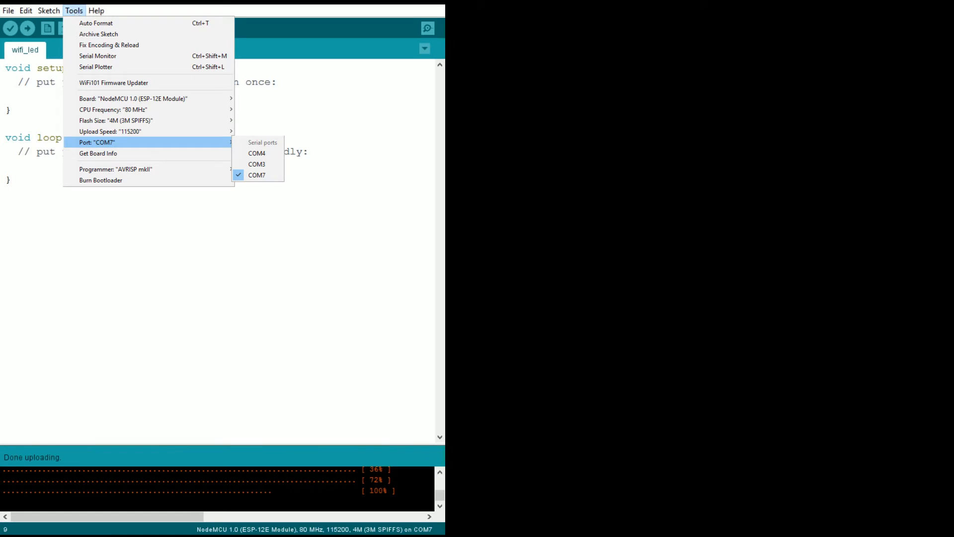
pyautogui.moveTo(330, 219)
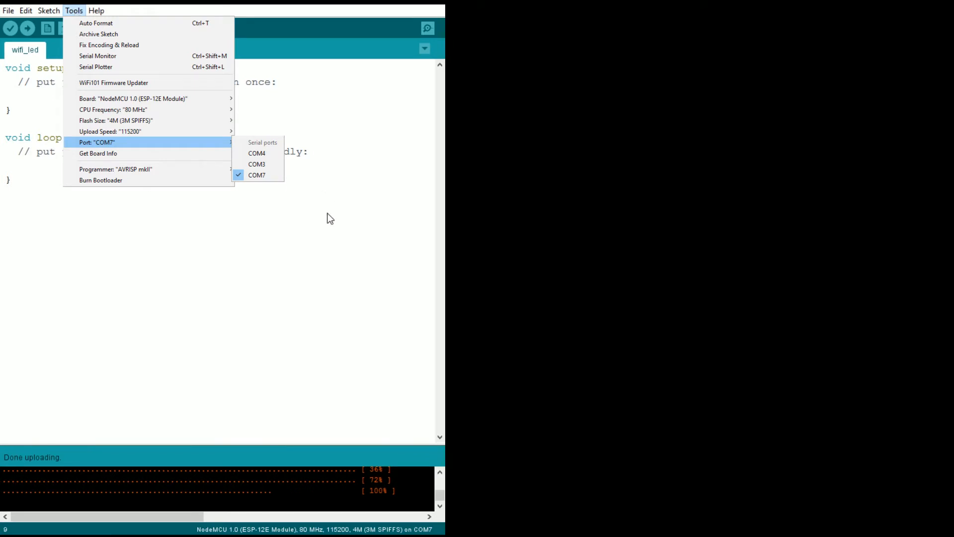
pyautogui.moveTo(326, 222)
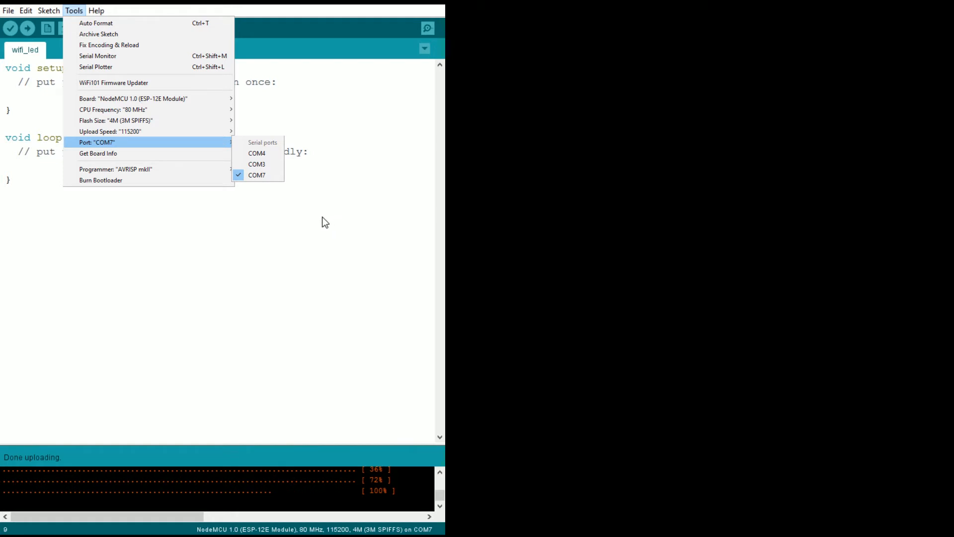
pyautogui.moveTo(315, 194)
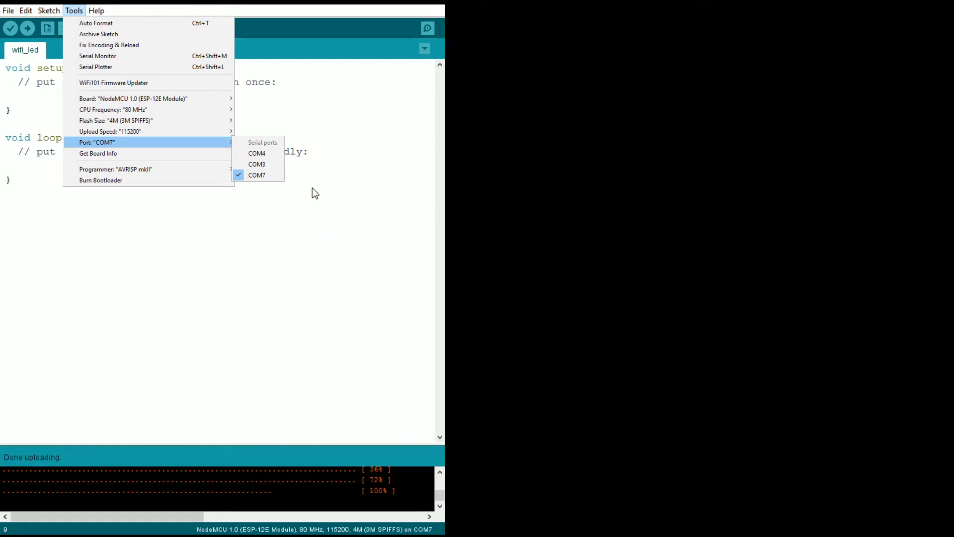
pyautogui.moveTo(311, 221)
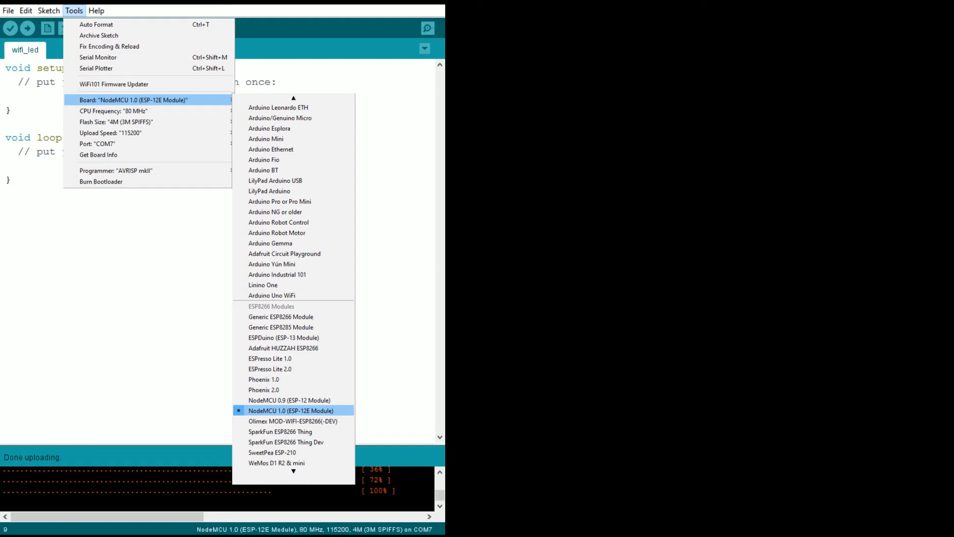
pyautogui.moveTo(375, 367)
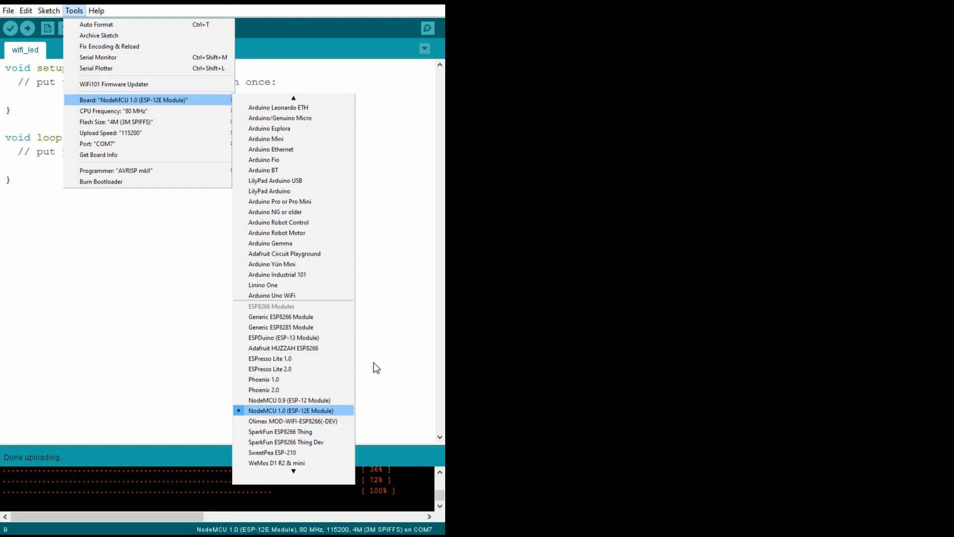
pyautogui.moveTo(366, 522)
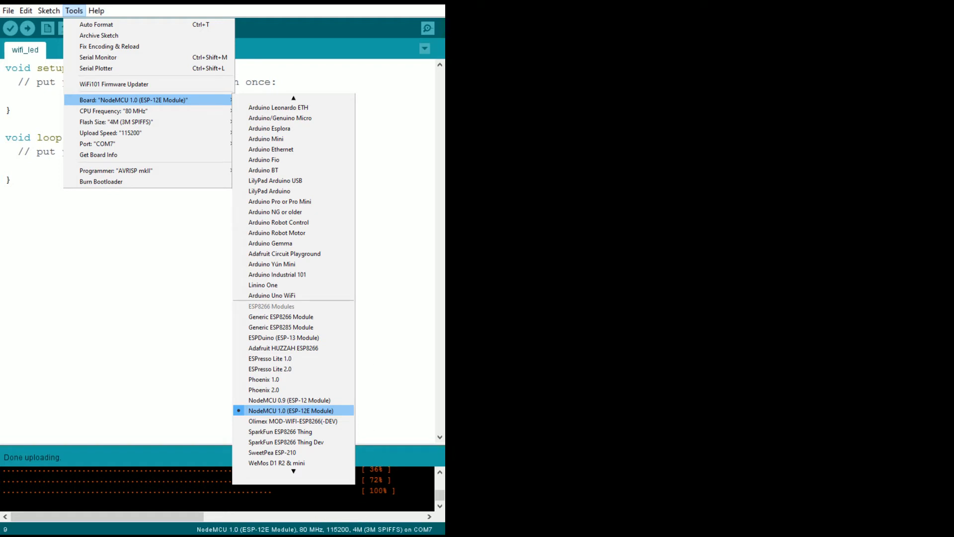
pyautogui.moveTo(345, 511)
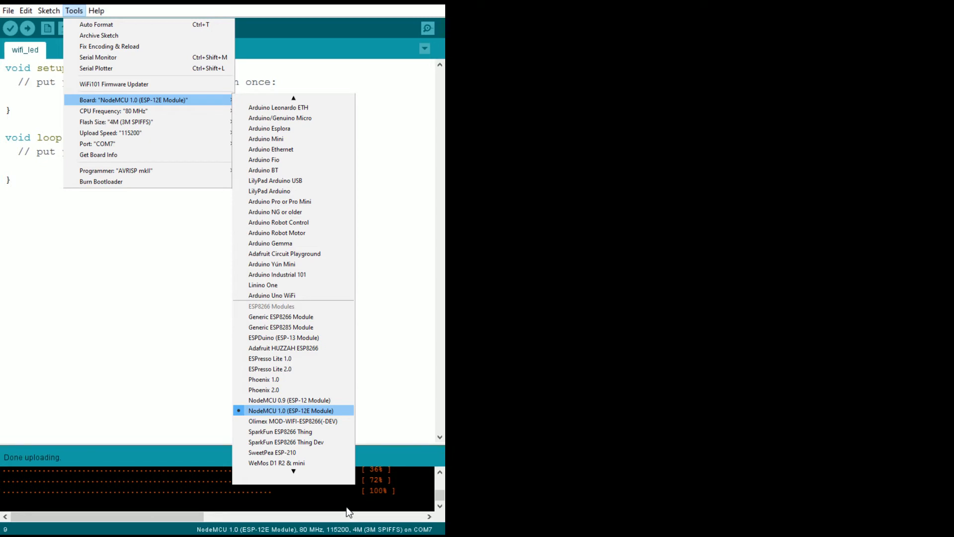
pyautogui.moveTo(350, 527)
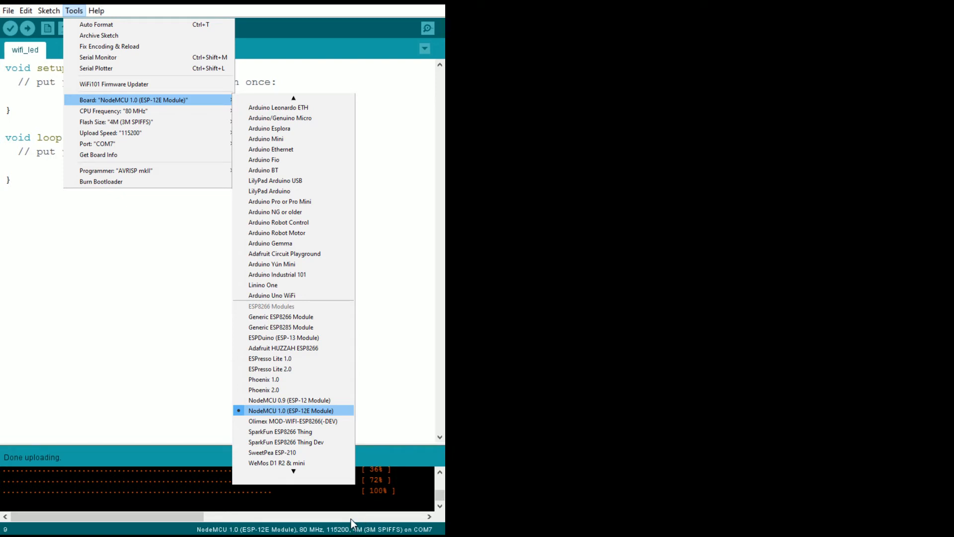
pyautogui.moveTo(173, 342)
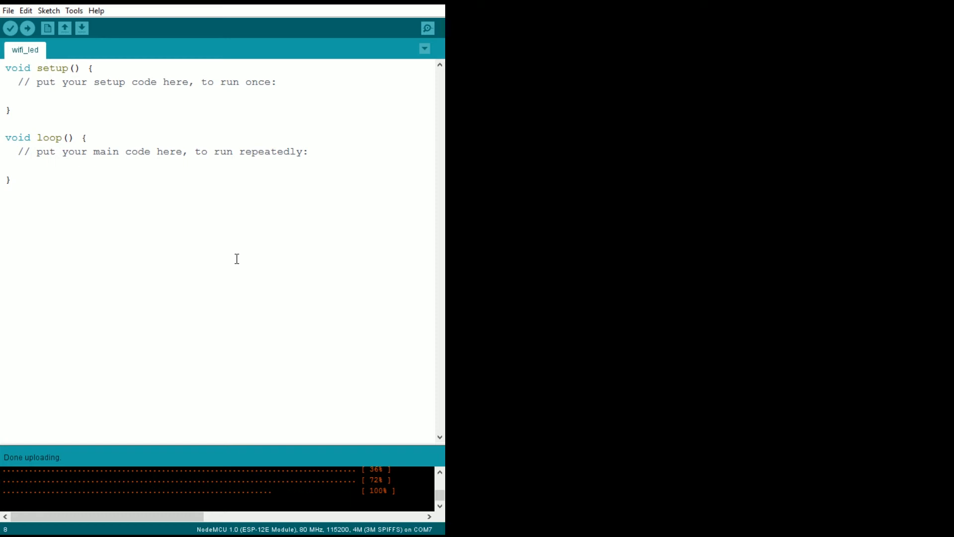
pyautogui.moveTo(236, 257)
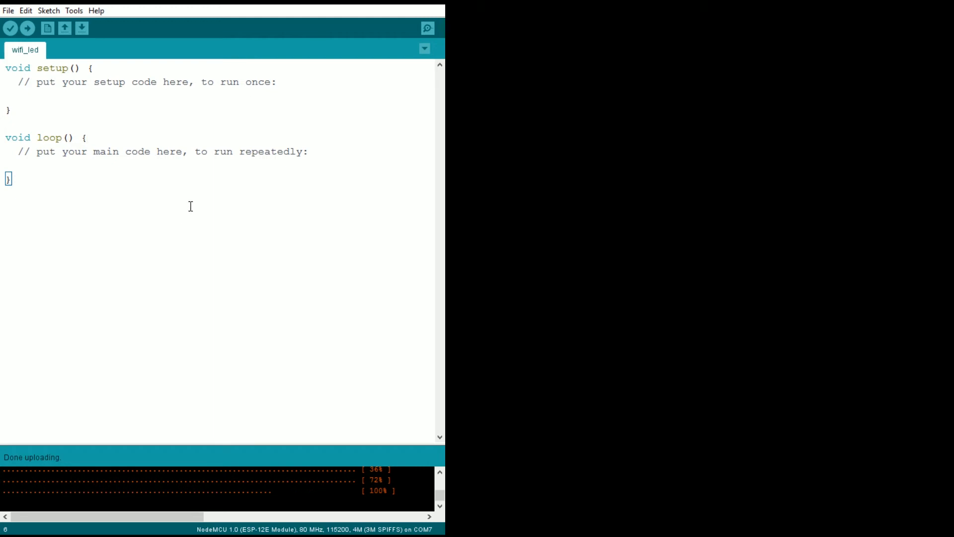
# Point out the setup and loop functions of the empty wifi_led sketch before saving
pyautogui.click(11, 109)
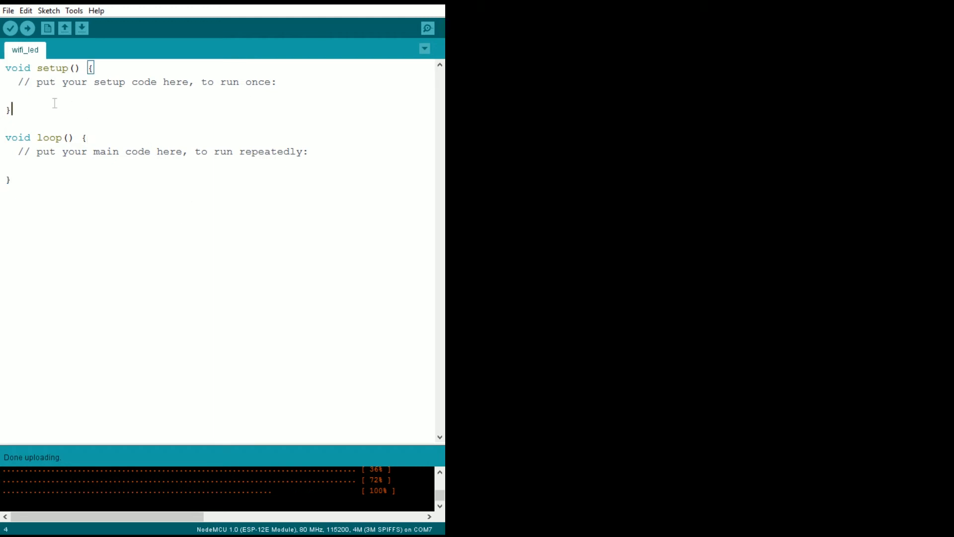
pyautogui.moveTo(51, 120)
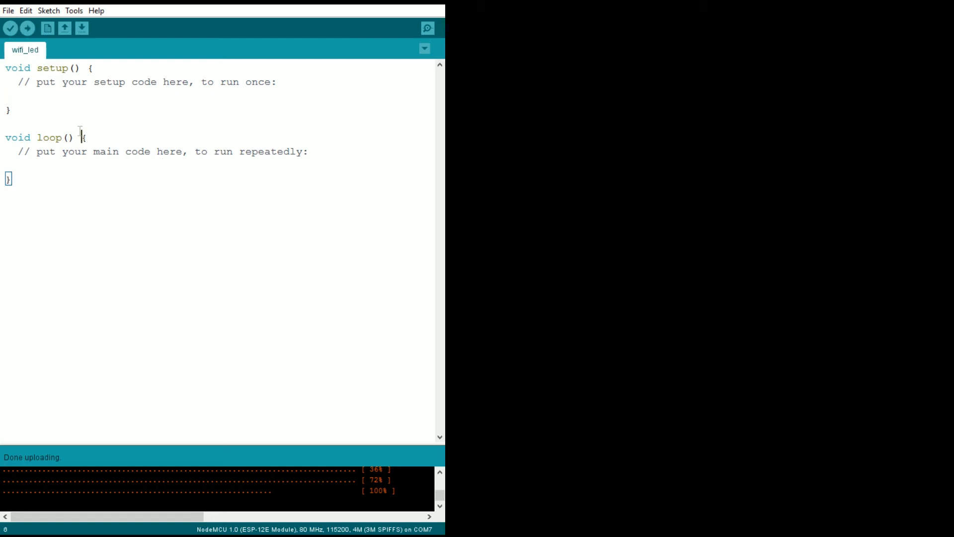
pyautogui.click(26, 29)
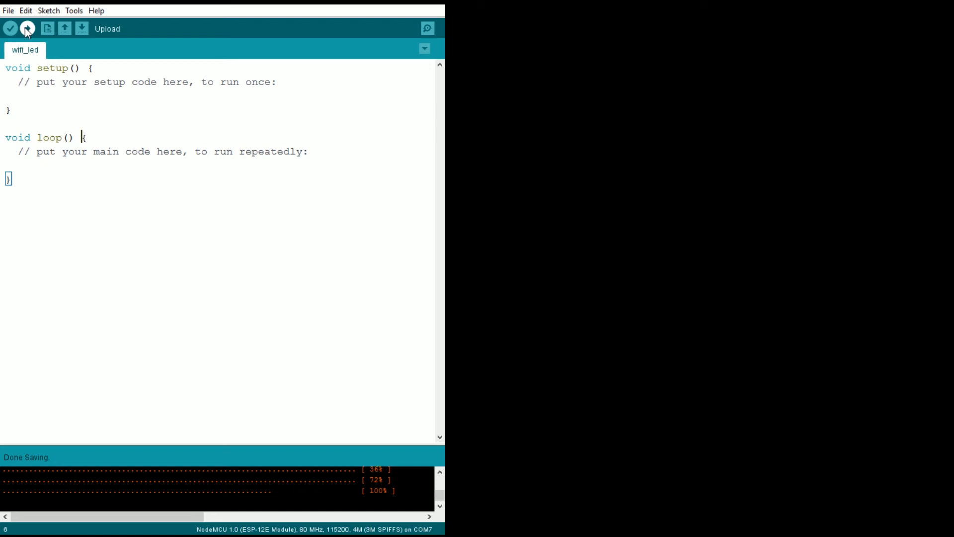
# Upload the empty wifi_led sketch to the NodeMCU board
pyautogui.click(28, 29)
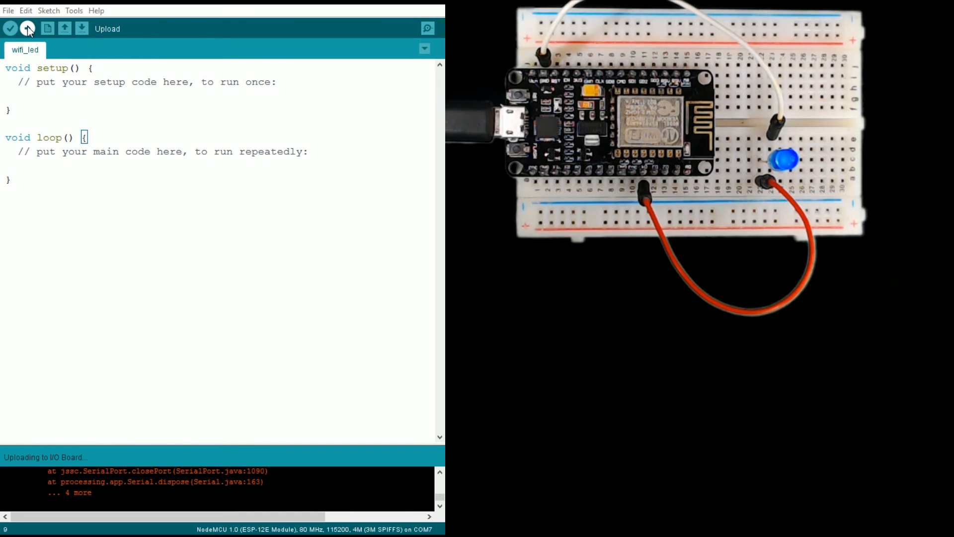
# Retry the upload so the wifi_led sketch compiles and reaches the NodeMCU on COM7
pyautogui.click(28, 29)
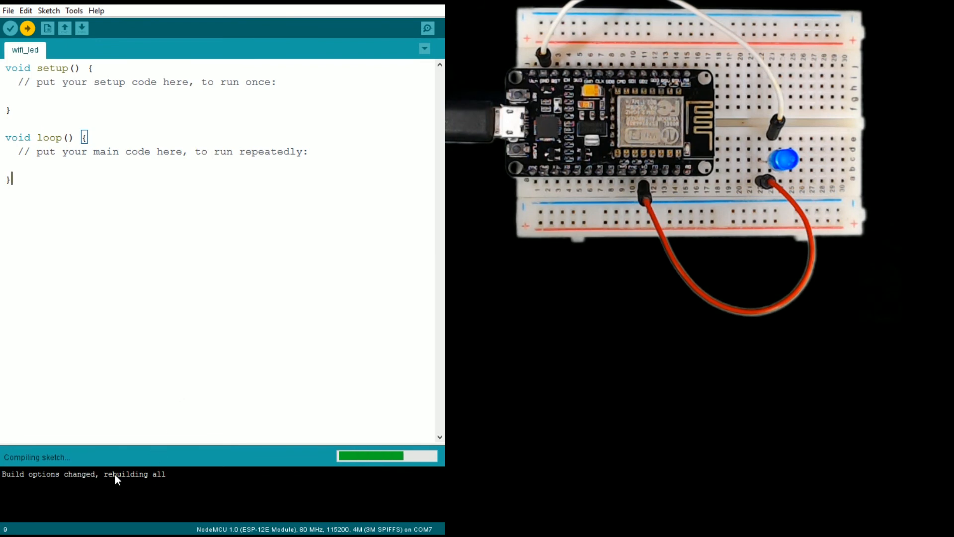
pyautogui.moveTo(143, 490)
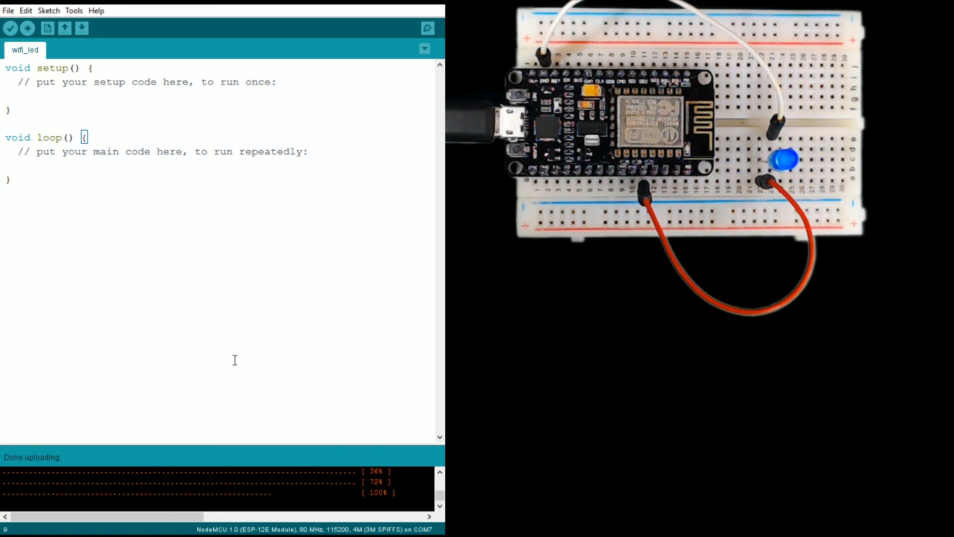
pyautogui.moveTo(115, 242)
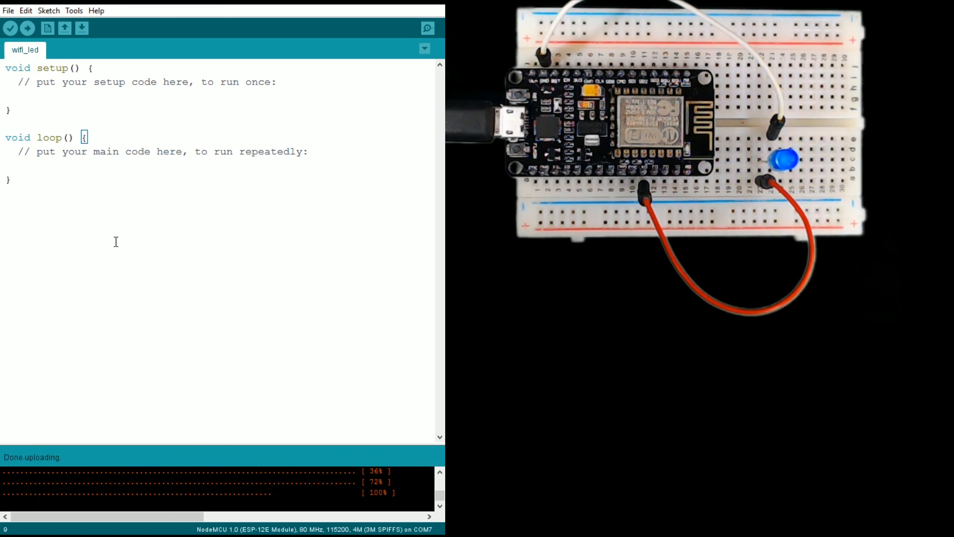
pyautogui.moveTo(158, 297)
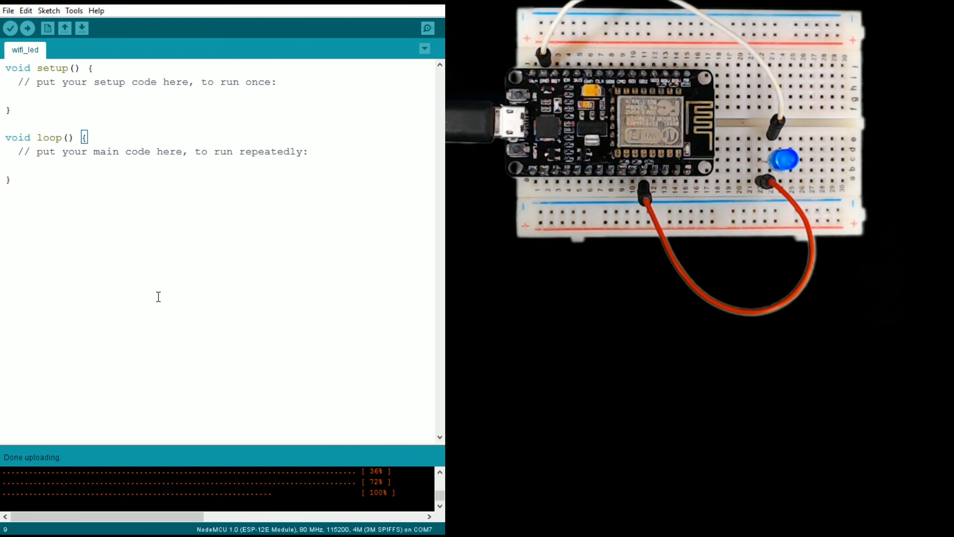
# Select all of the wifi_led sketch's code with Ctrl+A
pyautogui.press('ctrl+a')
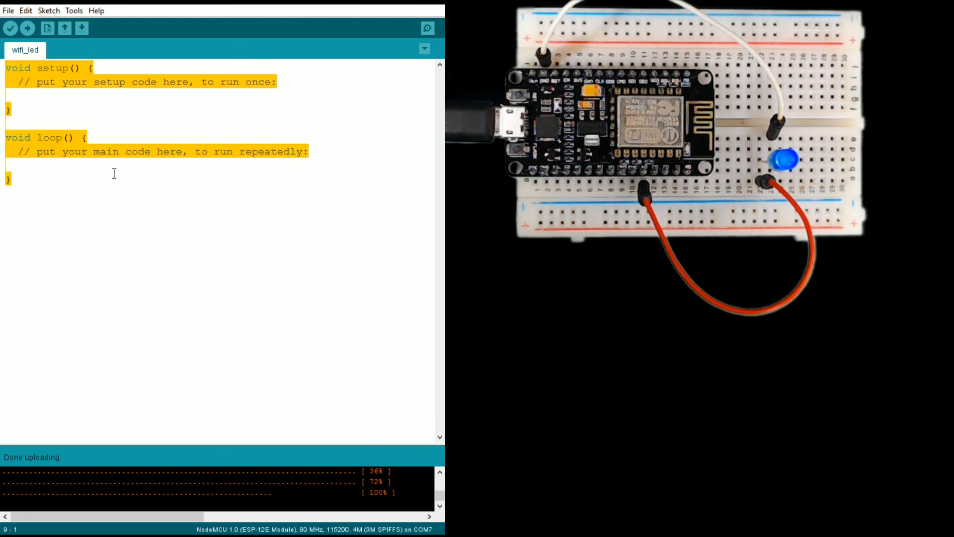